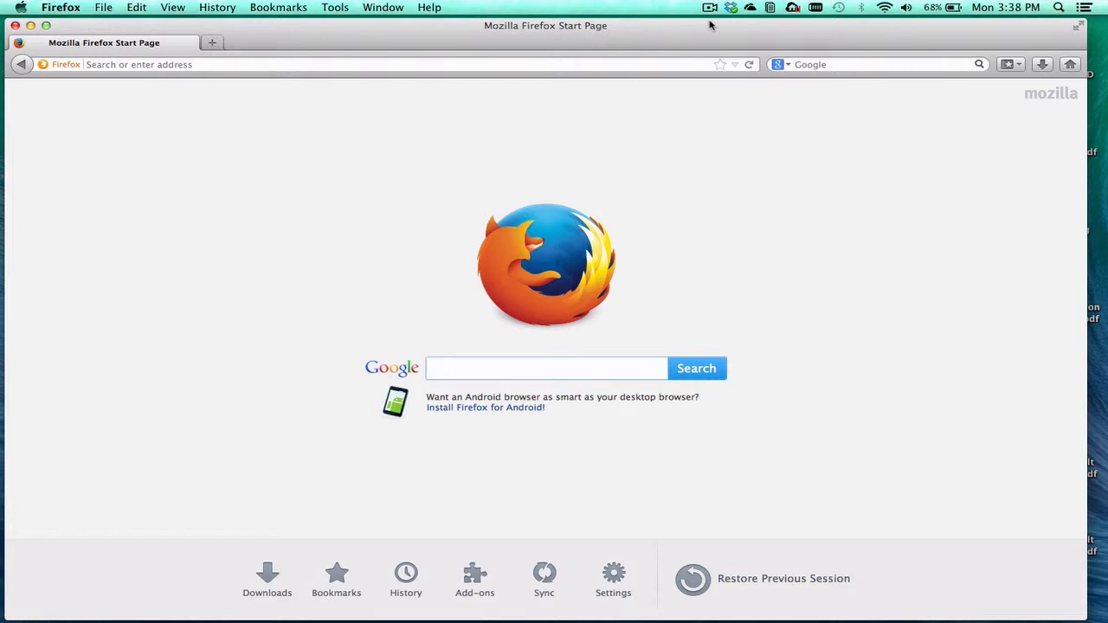
Step: Go to office365.com in the Firefox address bar
click(546, 368)
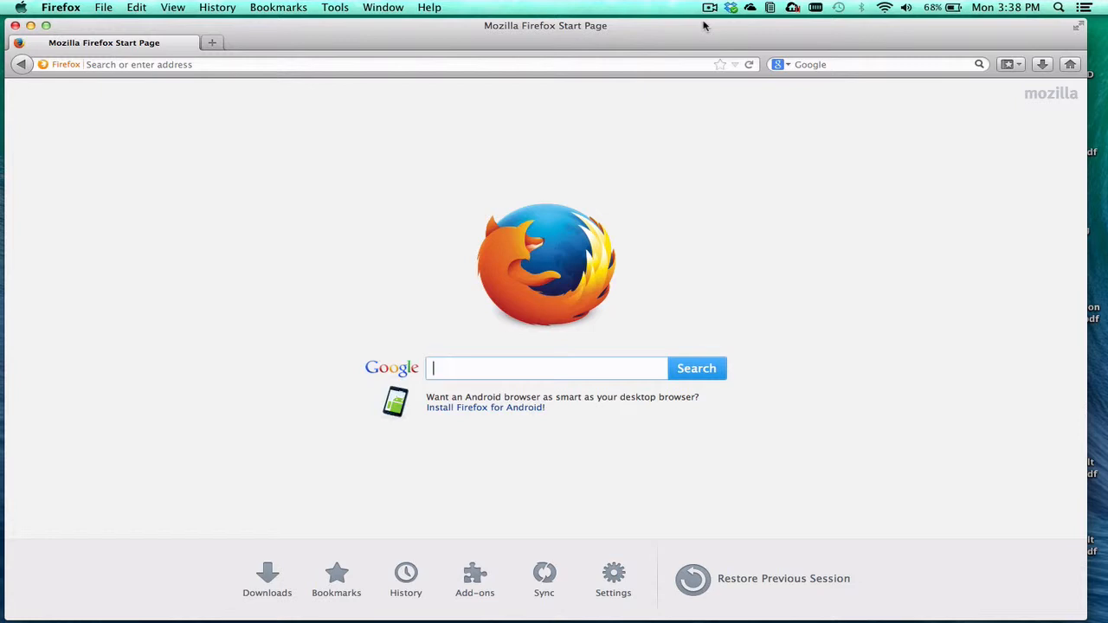
mouse_move(536, 43)
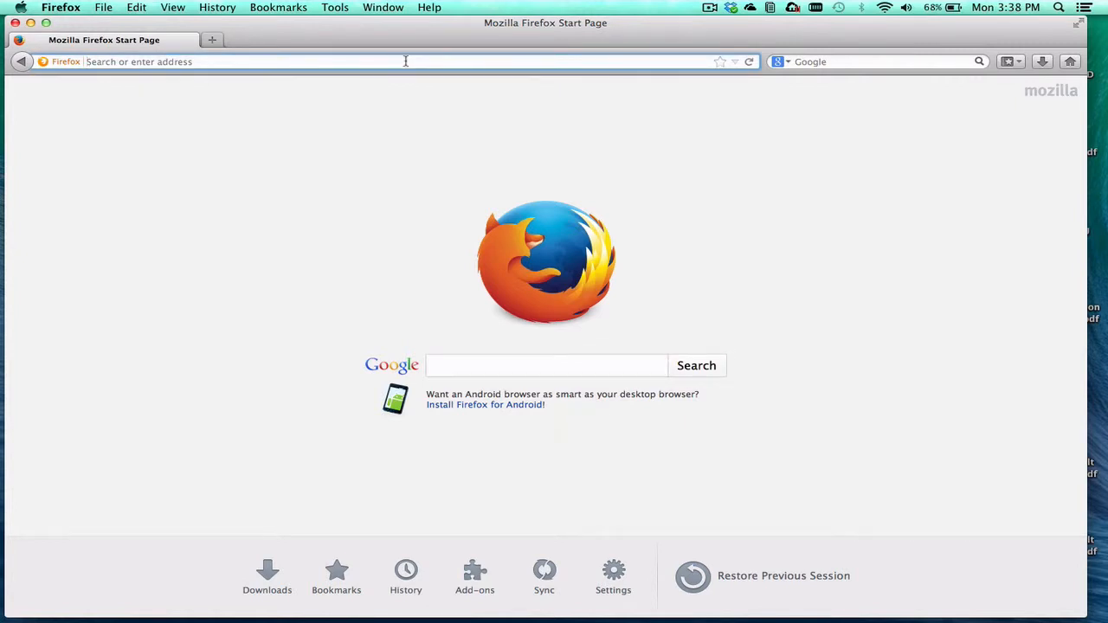
text(office365.com/)
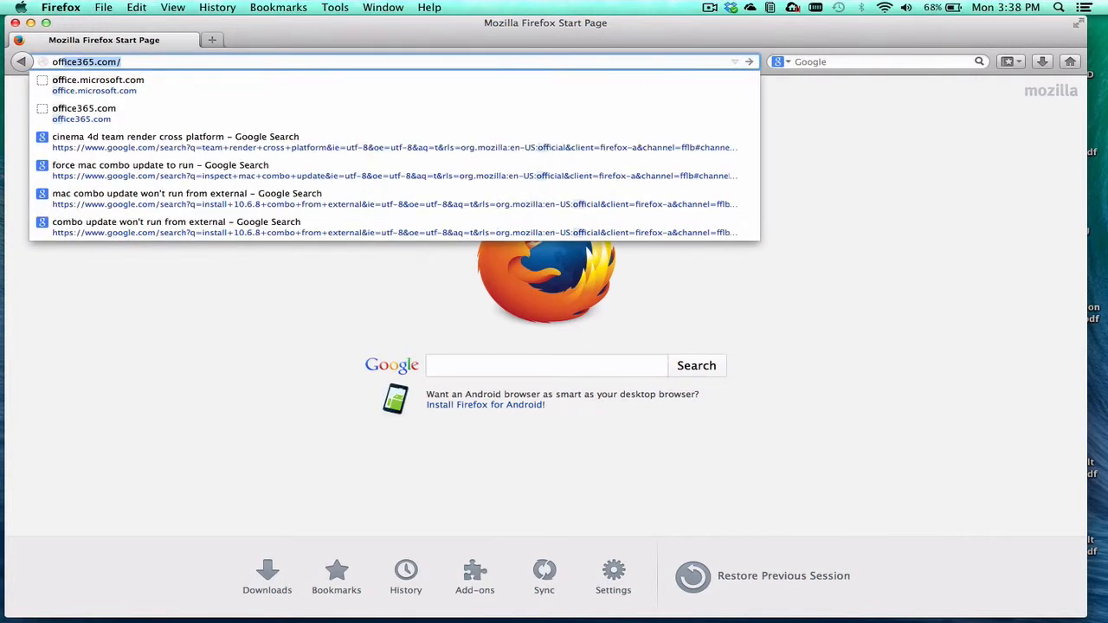
mouse_move(264, 52)
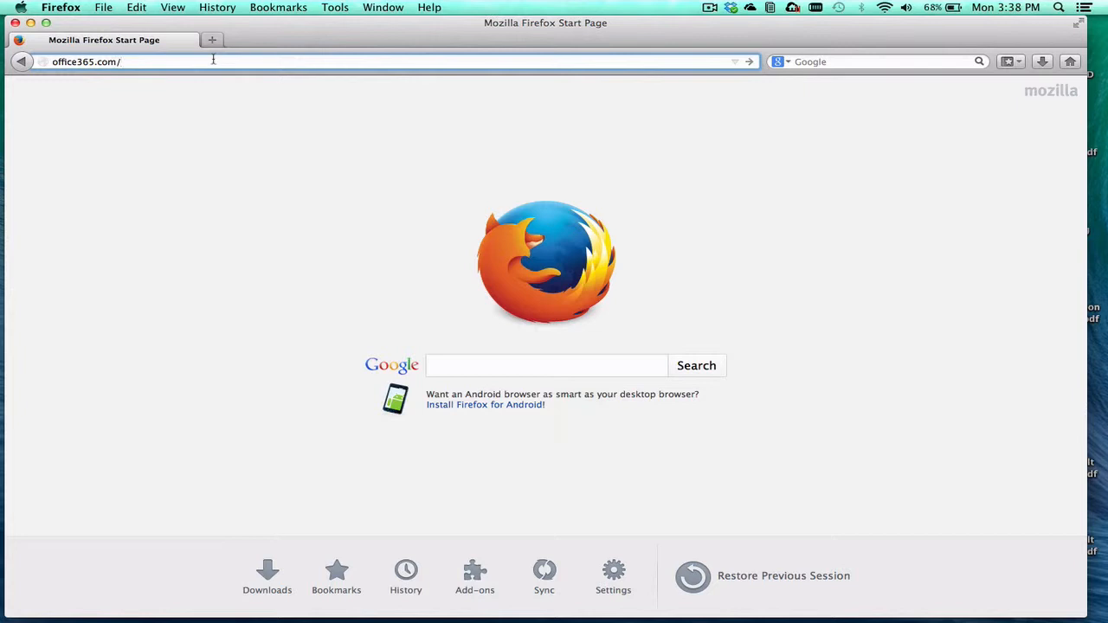
key(Return)
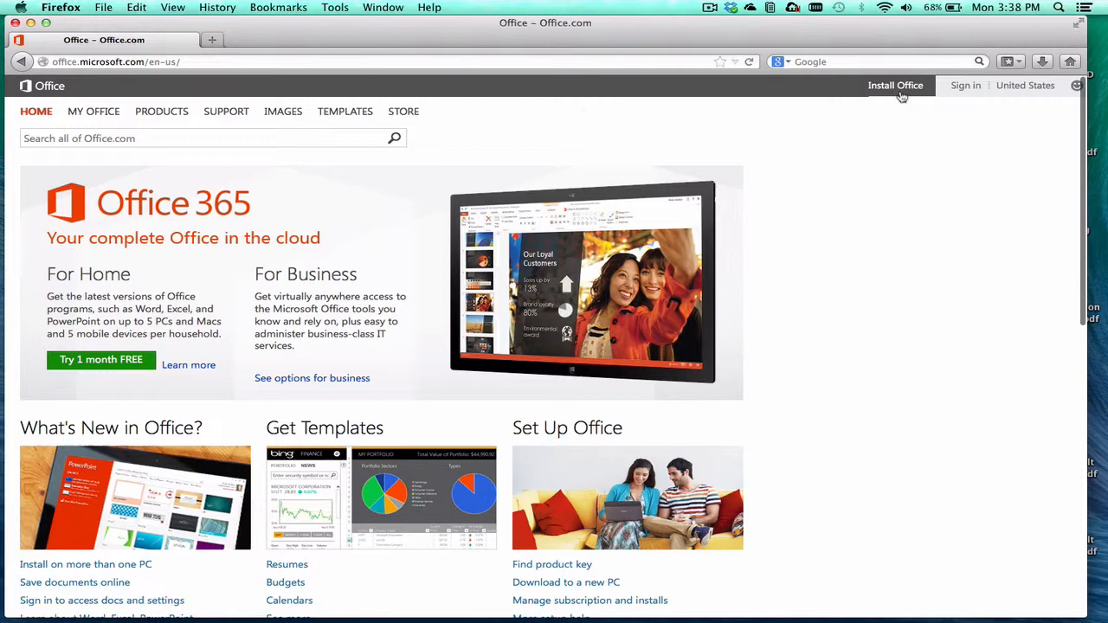
mouse_move(965, 85)
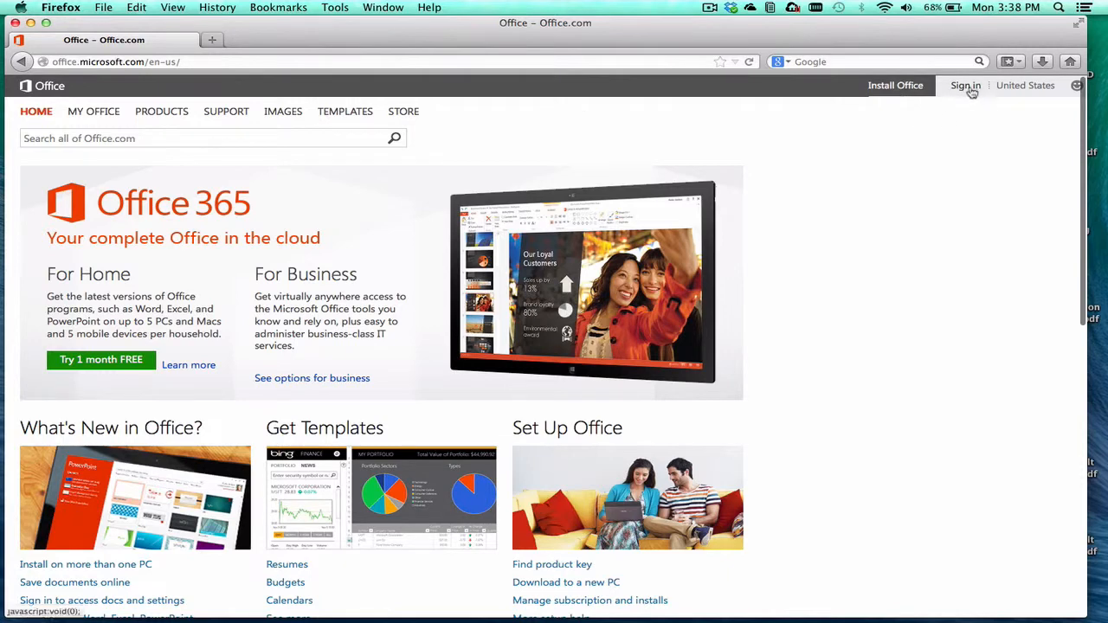
Step: Start Office sign-in with the connectedalt account email and submit it for lookup
click(965, 85)
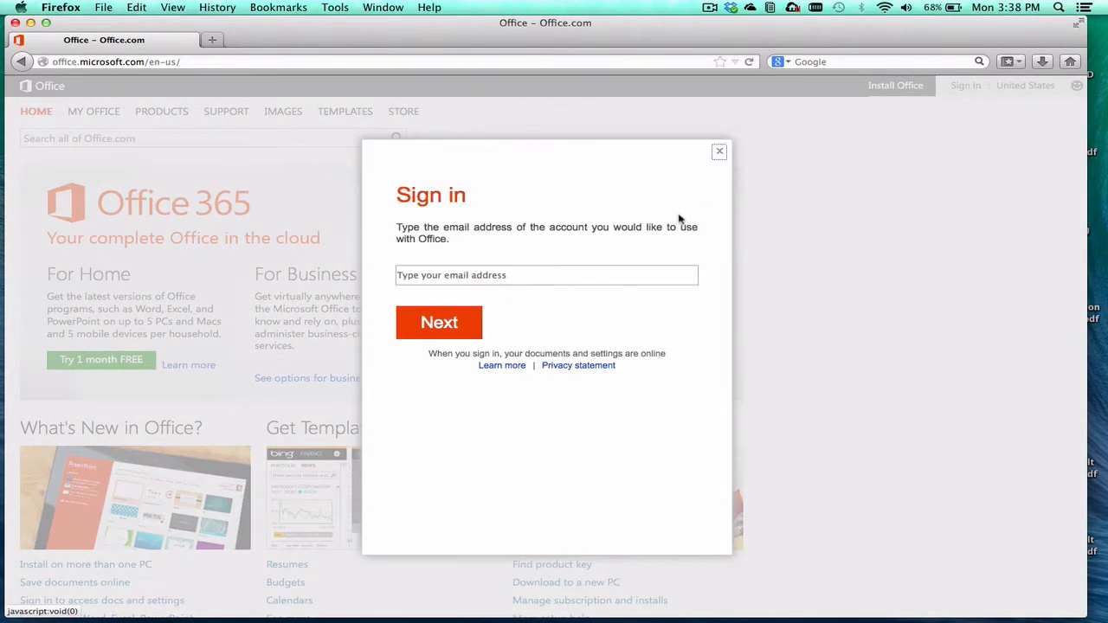
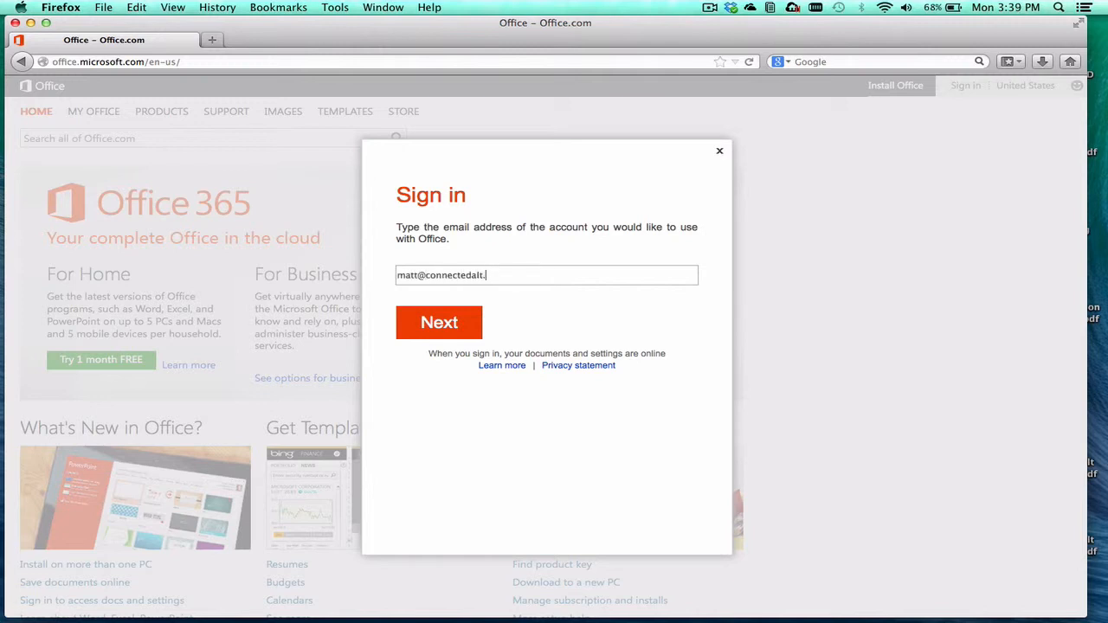
click(439, 323)
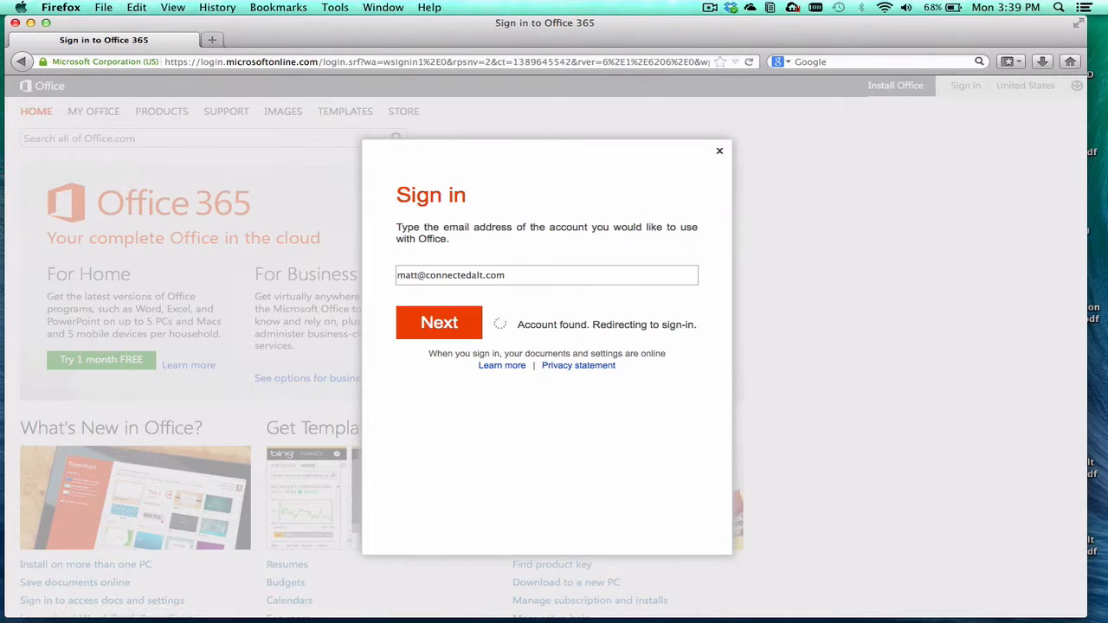
Step: Enter the account password and sign in to reach the admin center dashboard
click(439, 322)
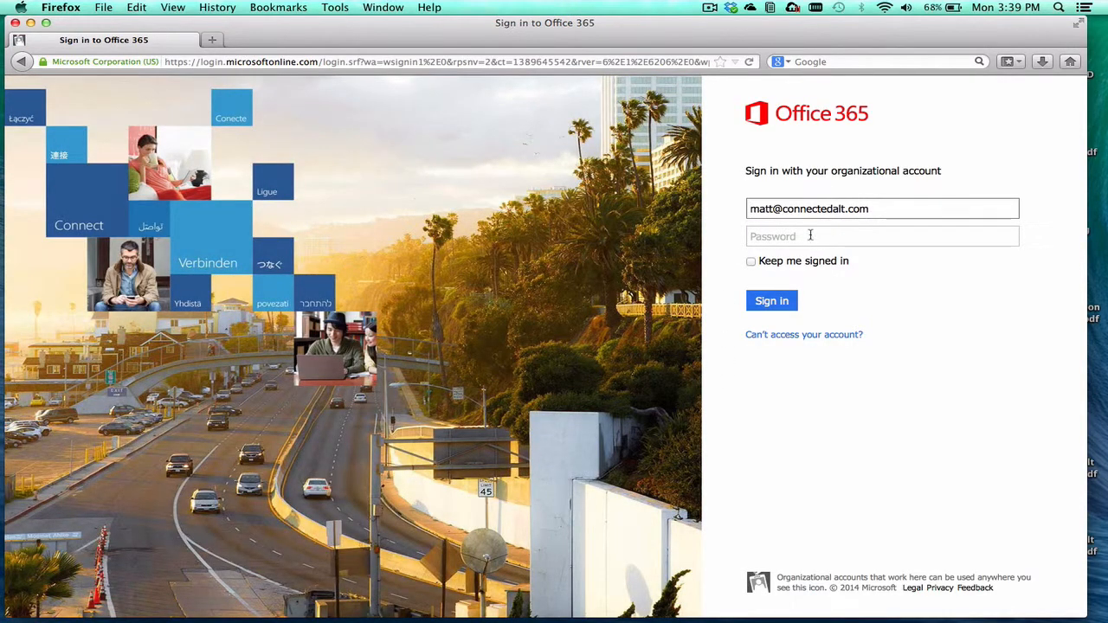
mouse_move(640, 266)
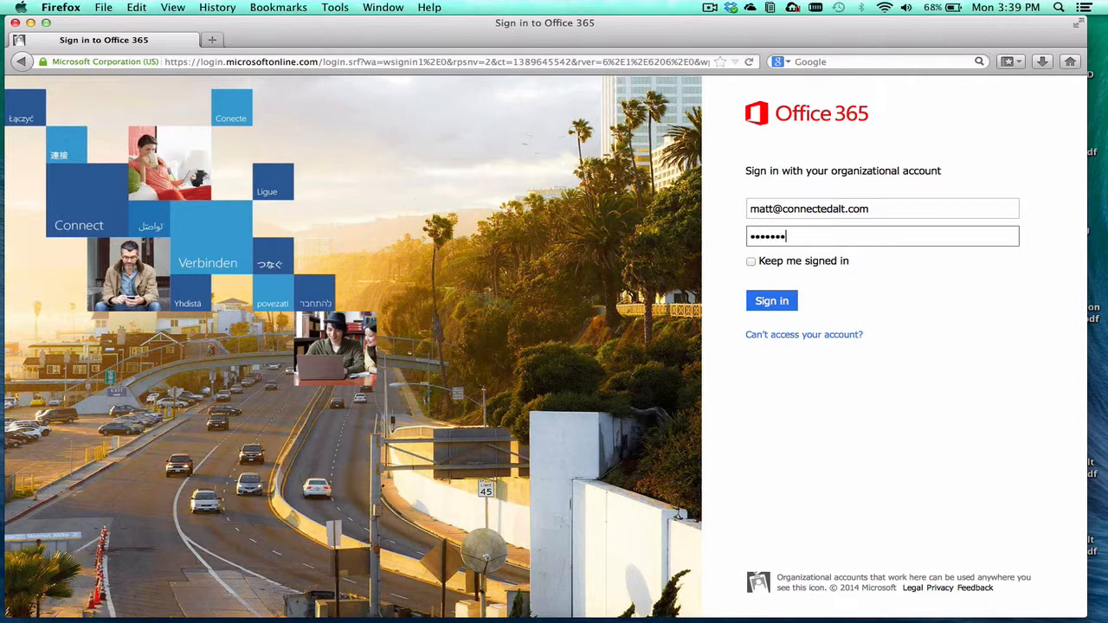
click(770, 301)
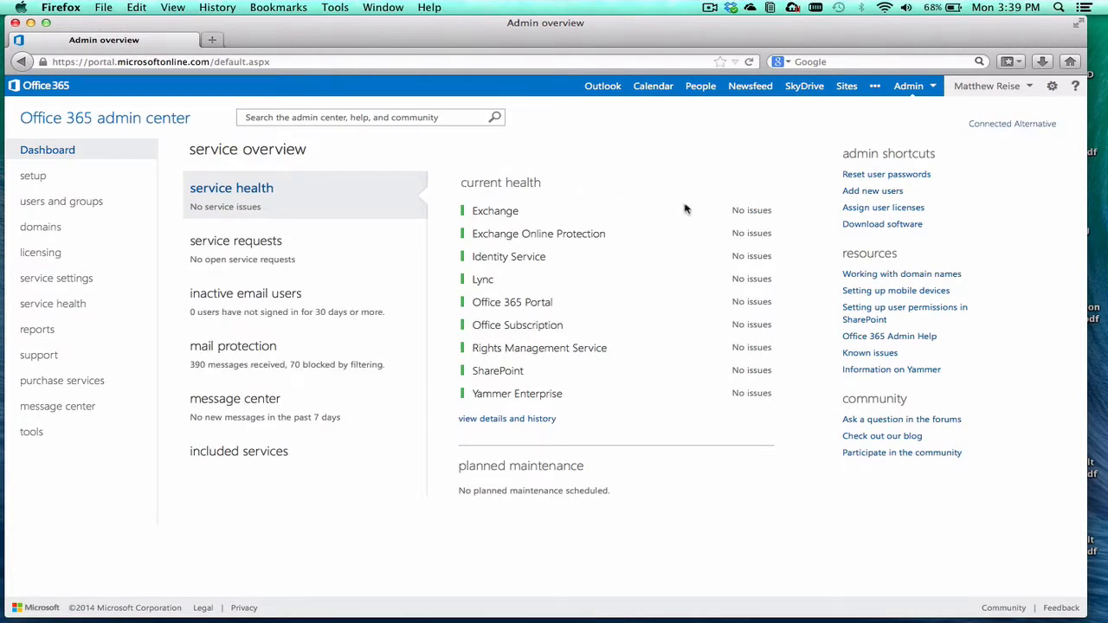
mouse_move(602, 86)
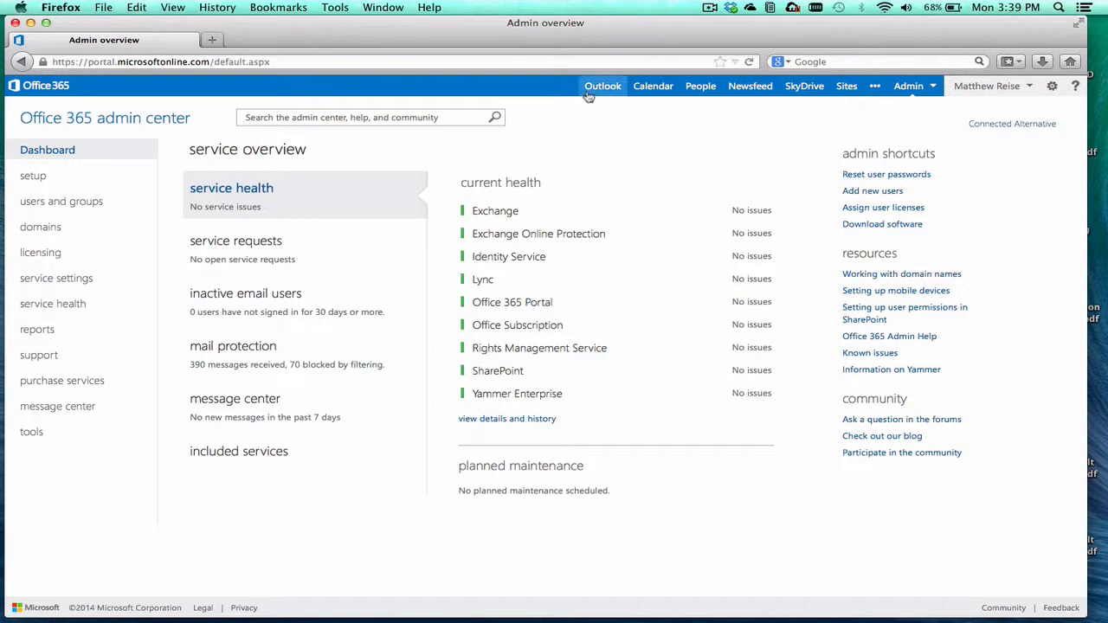
mouse_move(804, 86)
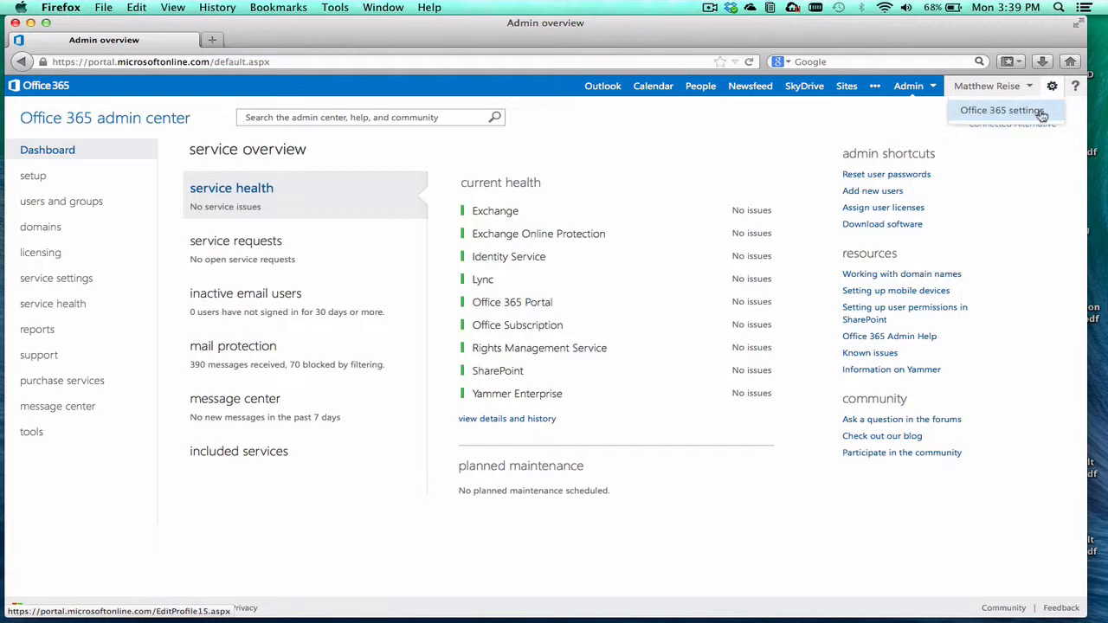
Step: Go to Office 365 settings from the user menu and choose the software page
click(1002, 110)
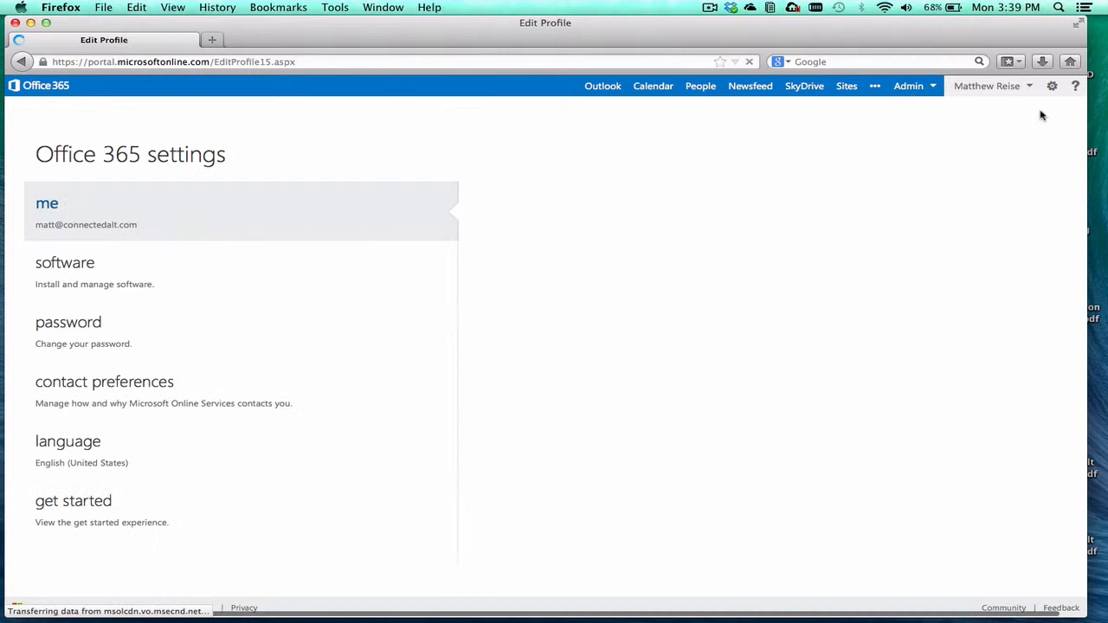
click(194, 219)
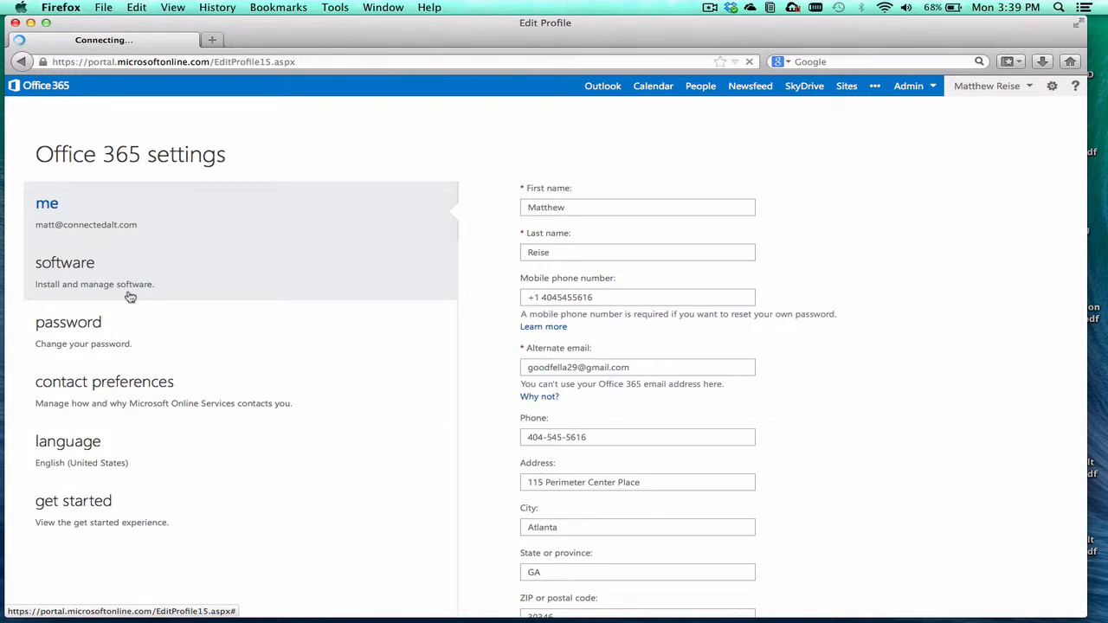
click(64, 263)
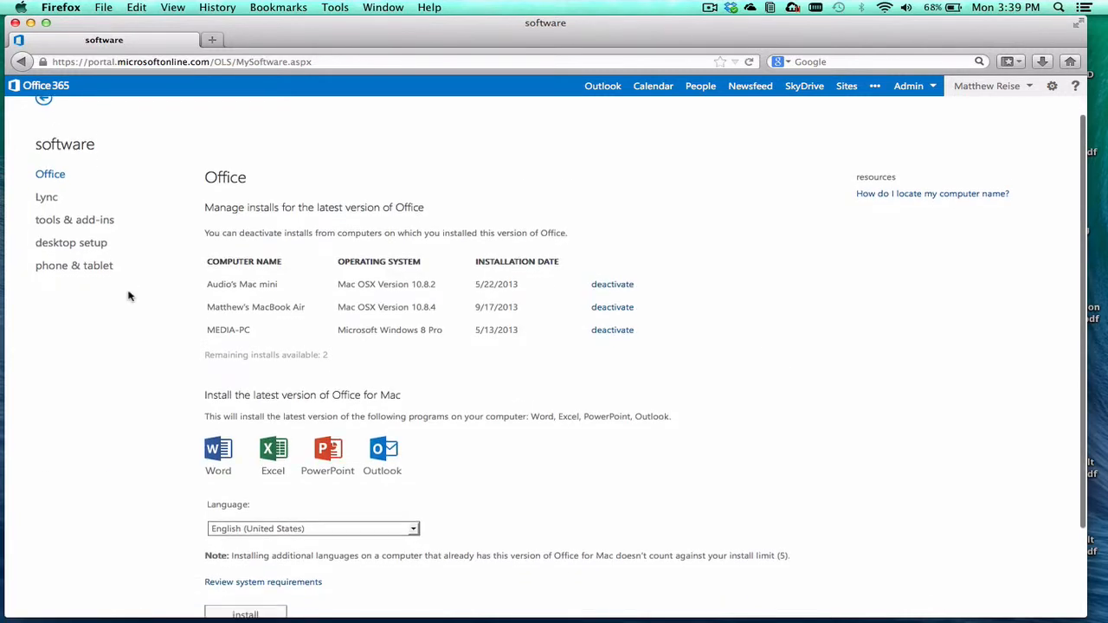
Step: Start installing the latest version of Office for Mac from the software page
scroll(down, 3)
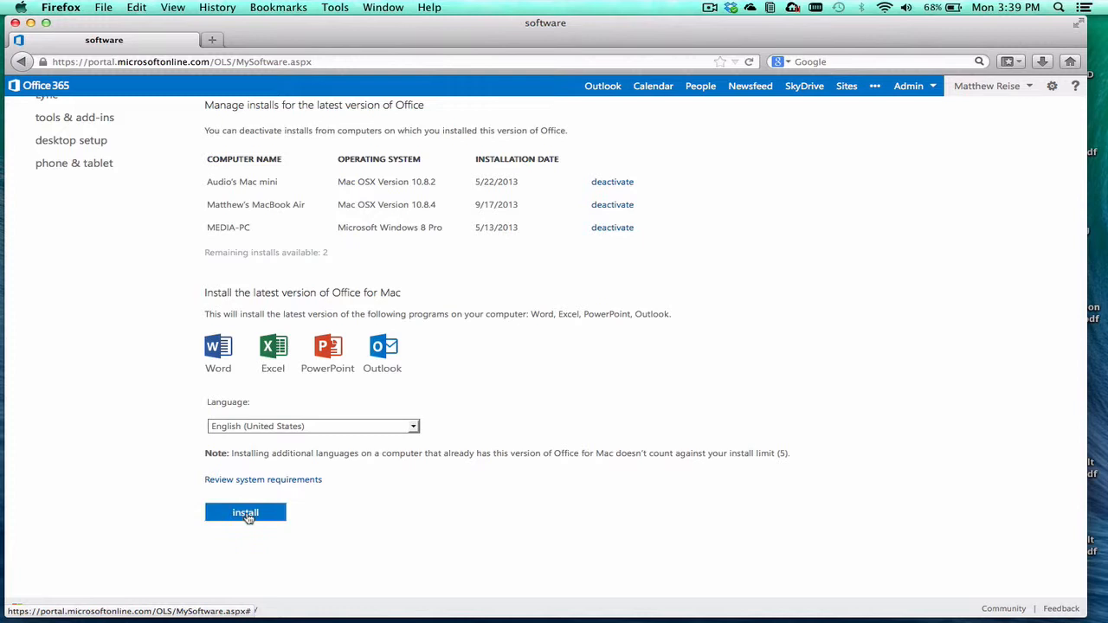
click(245, 512)
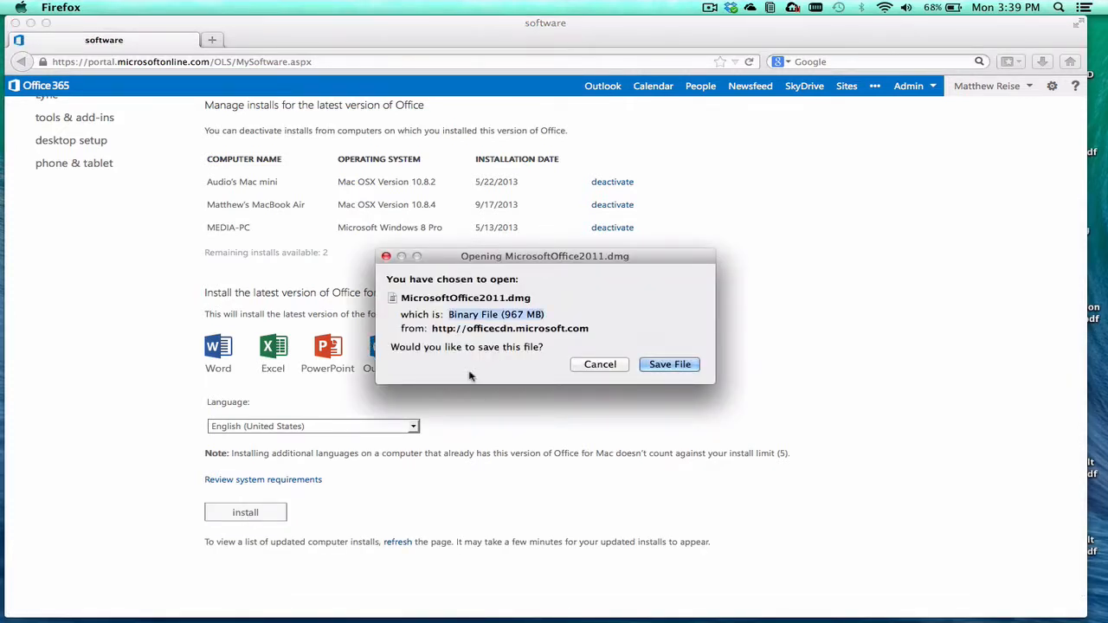
Step: Save MicrosoftOffice2011.dmg so the 967 MB download begins
click(669, 364)
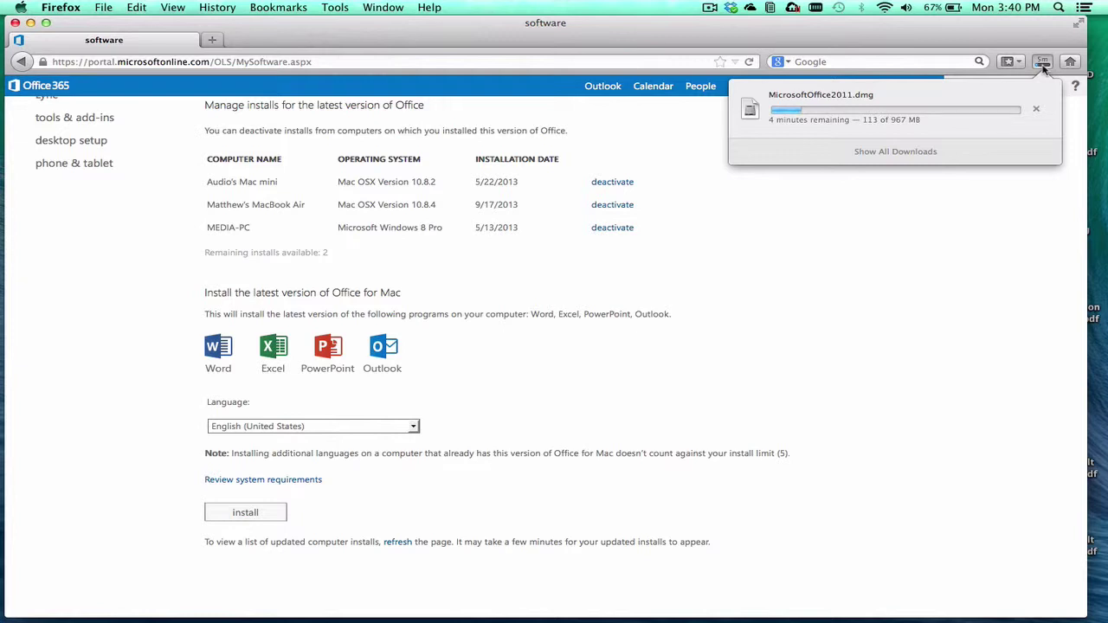
mouse_move(998, 104)
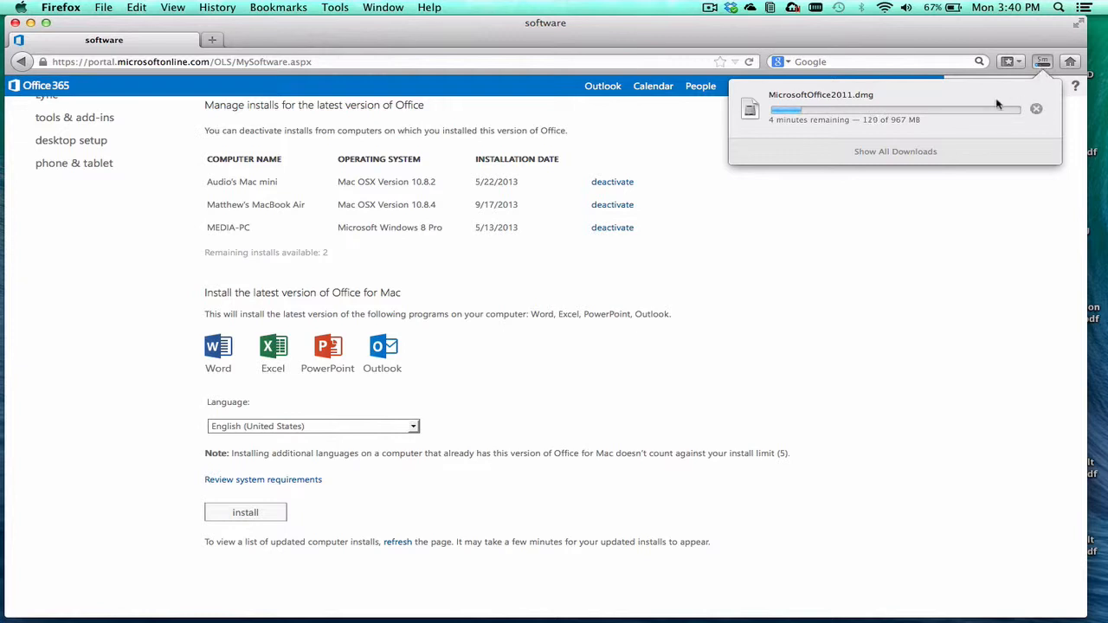